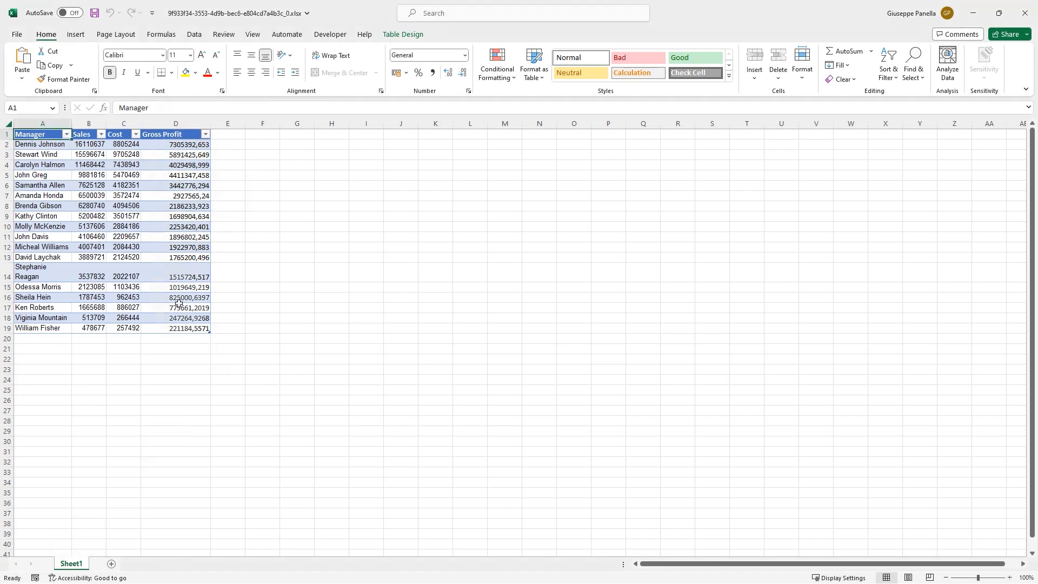
pyautogui.click(175, 328)
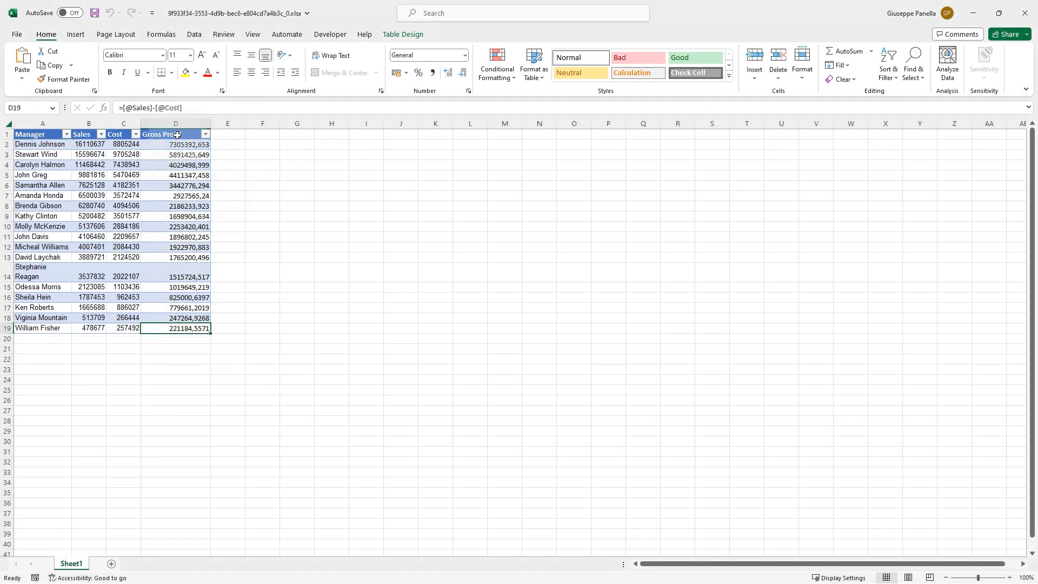
pyautogui.click(175, 134)
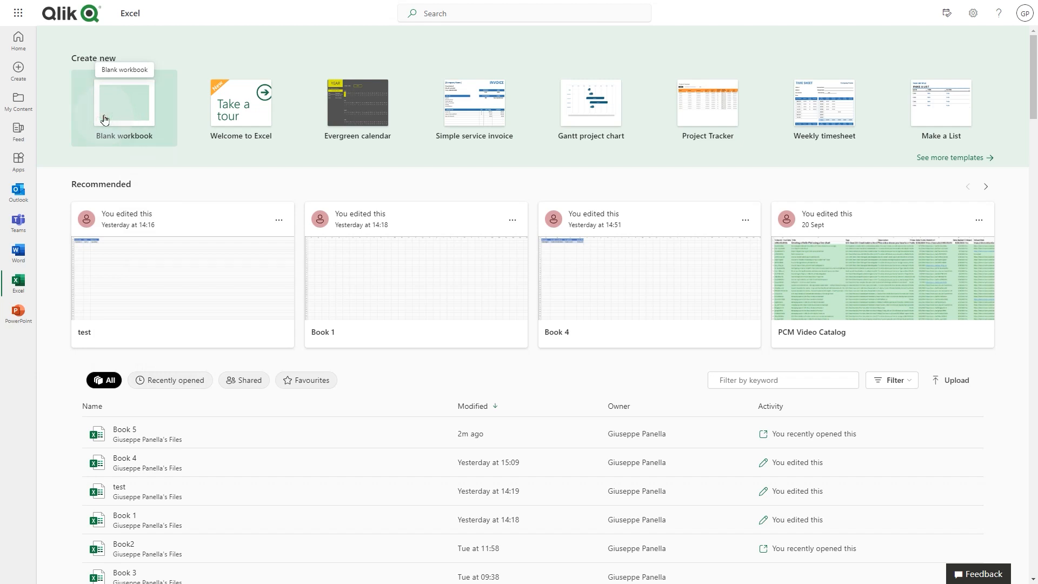
# Create a blank workbook and bring up the Qlik add-in's source-app prompt.
pyautogui.click(123, 106)
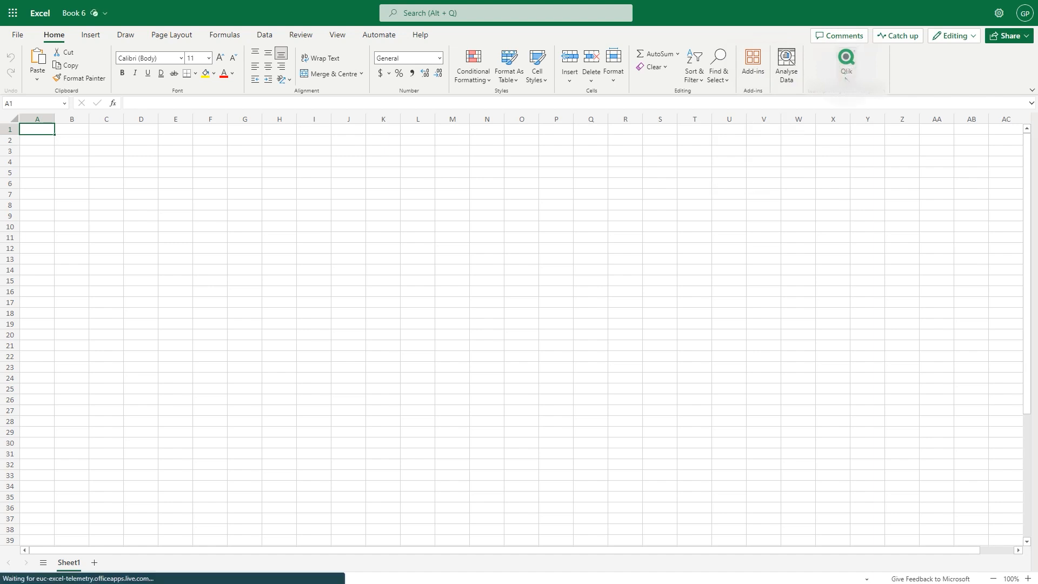
pyautogui.click(845, 61)
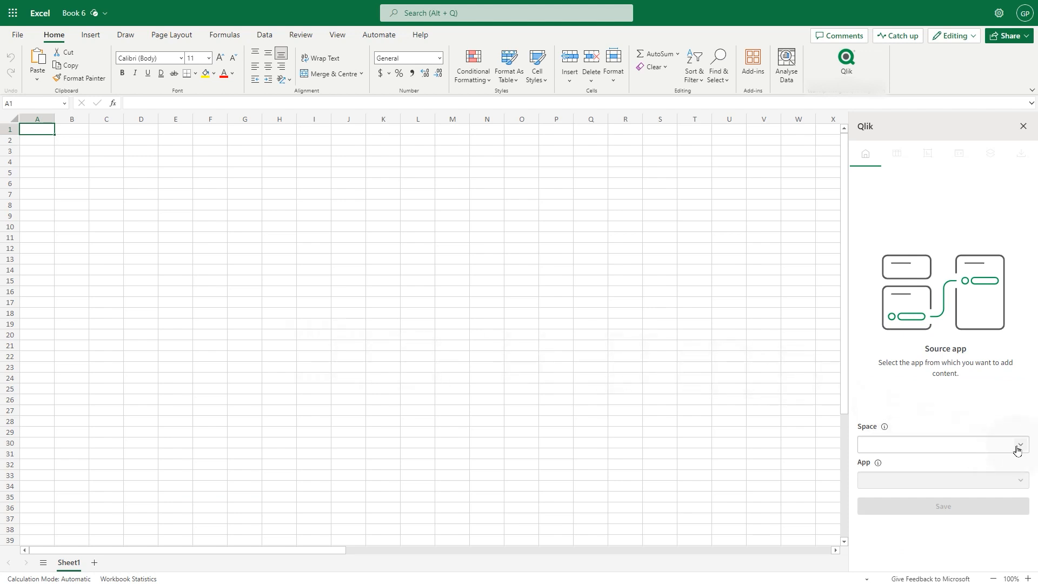
# Link the workbook to the Beginner's tutorial app in the Office Add-in space and save.
pyautogui.write('offic')
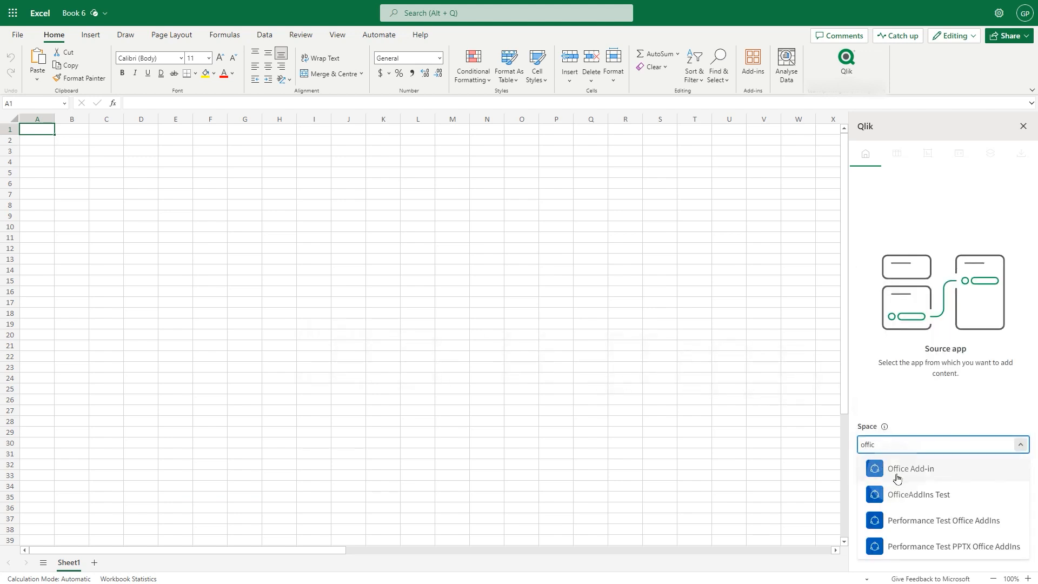
pyautogui.click(909, 468)
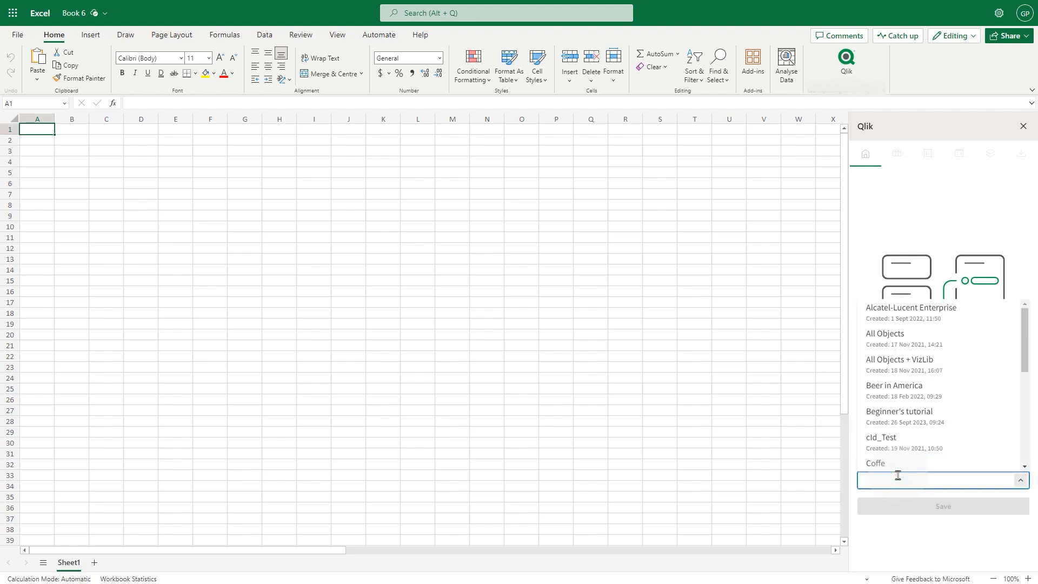
pyautogui.click(898, 411)
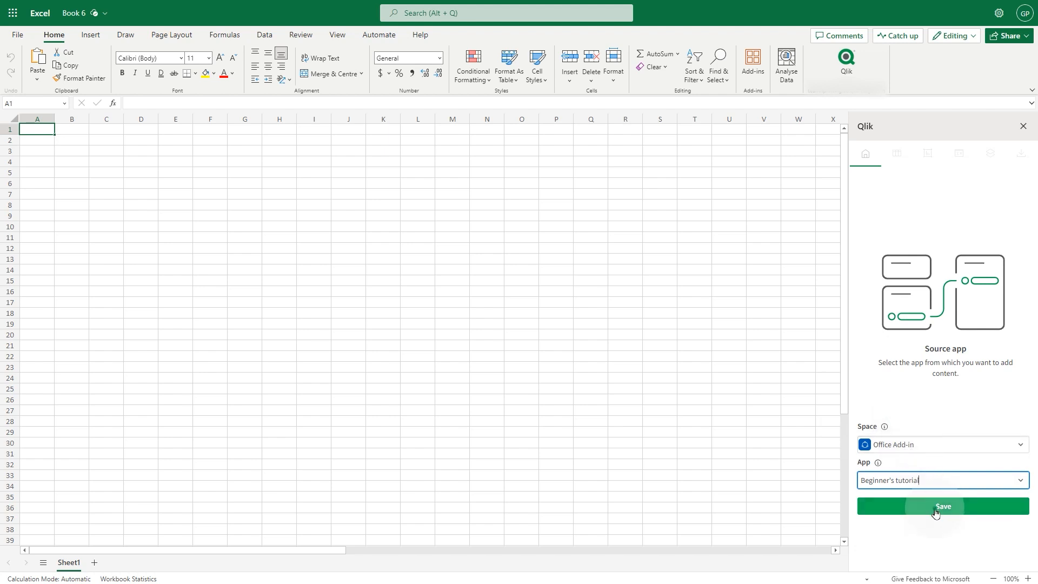
pyautogui.click(942, 505)
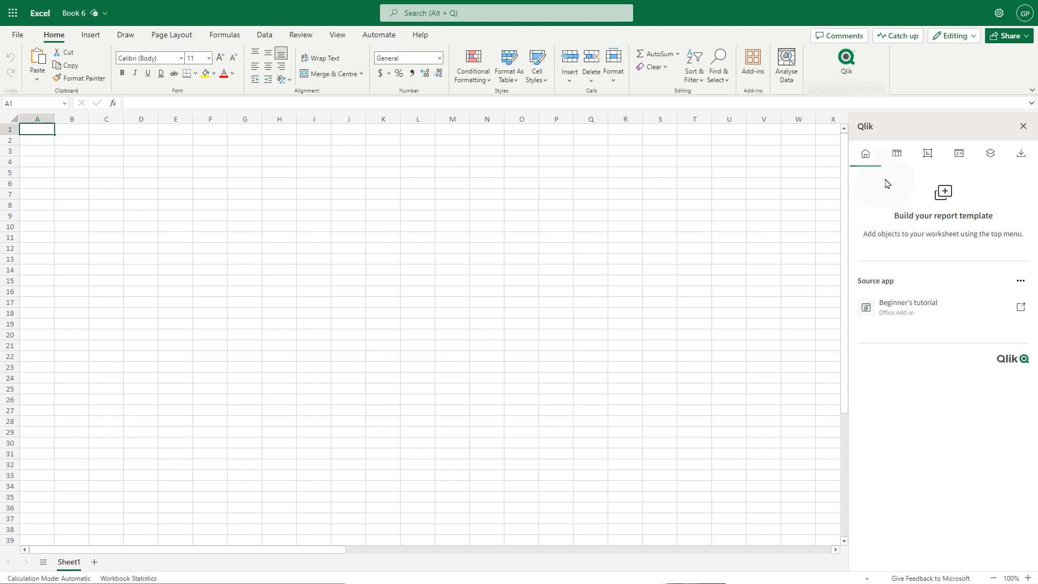
# Add Manager's Sales as individual Manager, Sales and Cost columns in A1:C2.
pyautogui.click(896, 152)
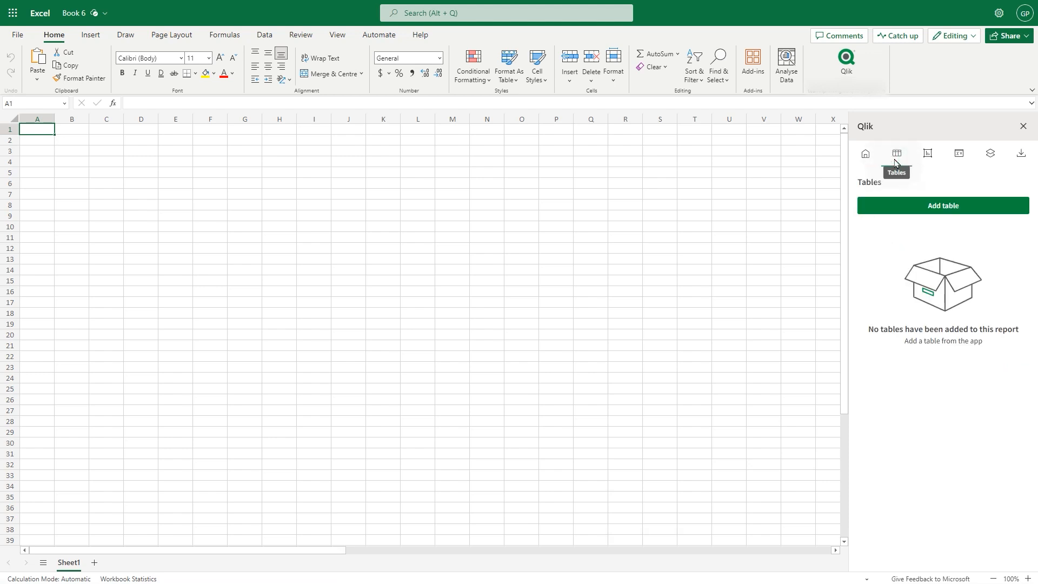
pyautogui.click(941, 206)
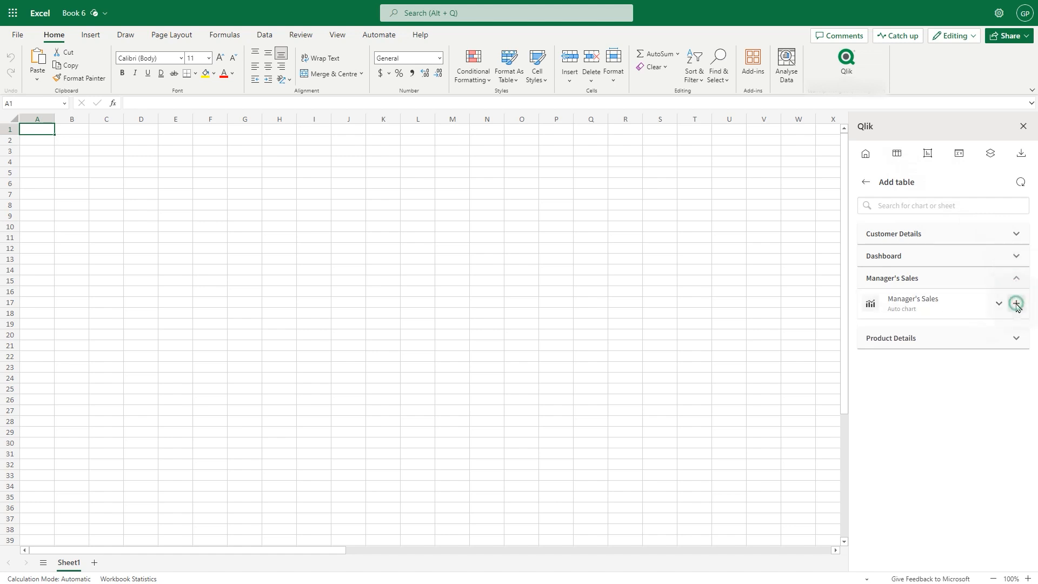
pyautogui.click(1016, 303)
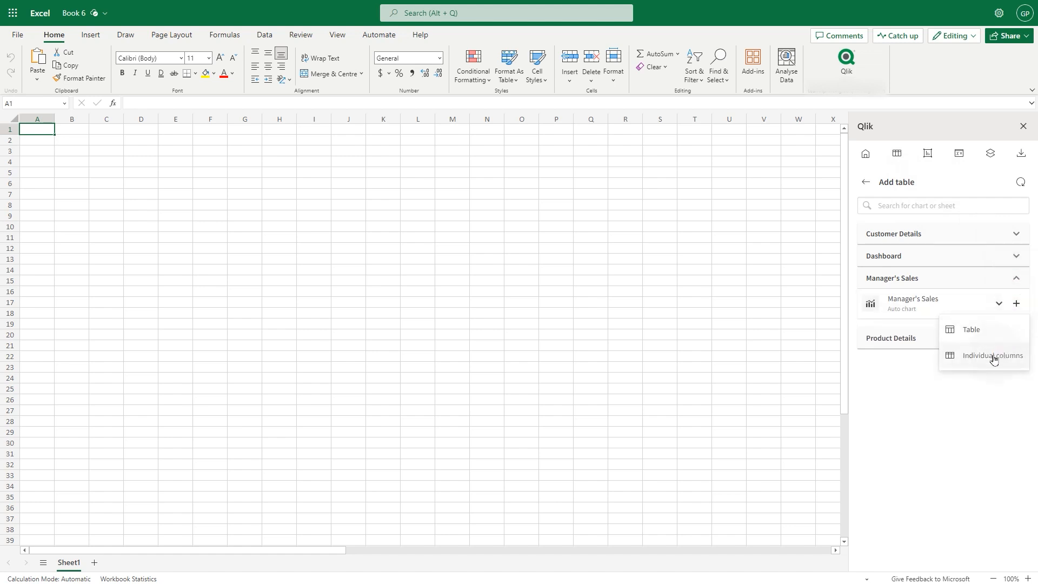
pyautogui.click(992, 356)
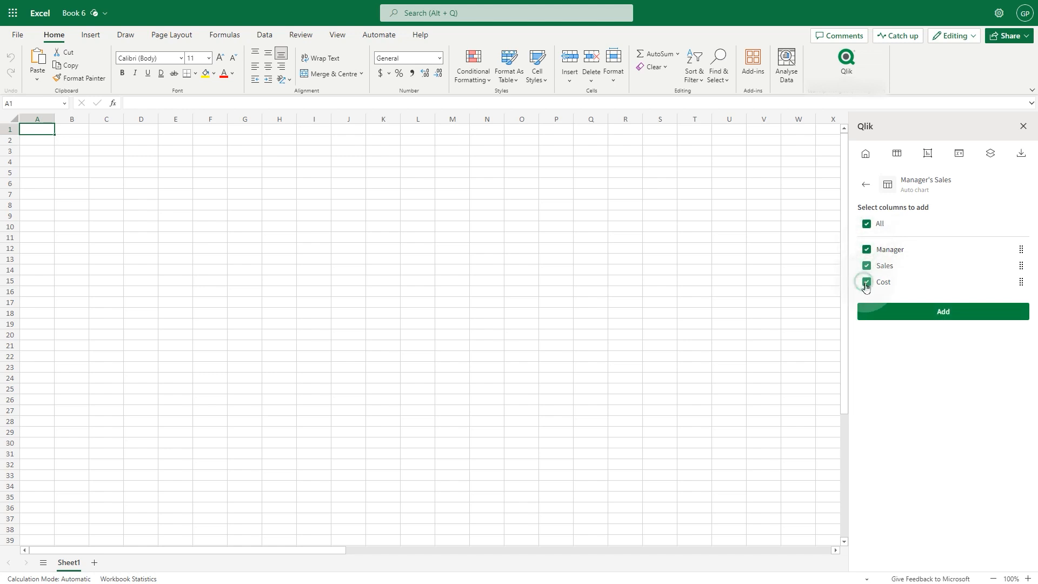
pyautogui.click(941, 312)
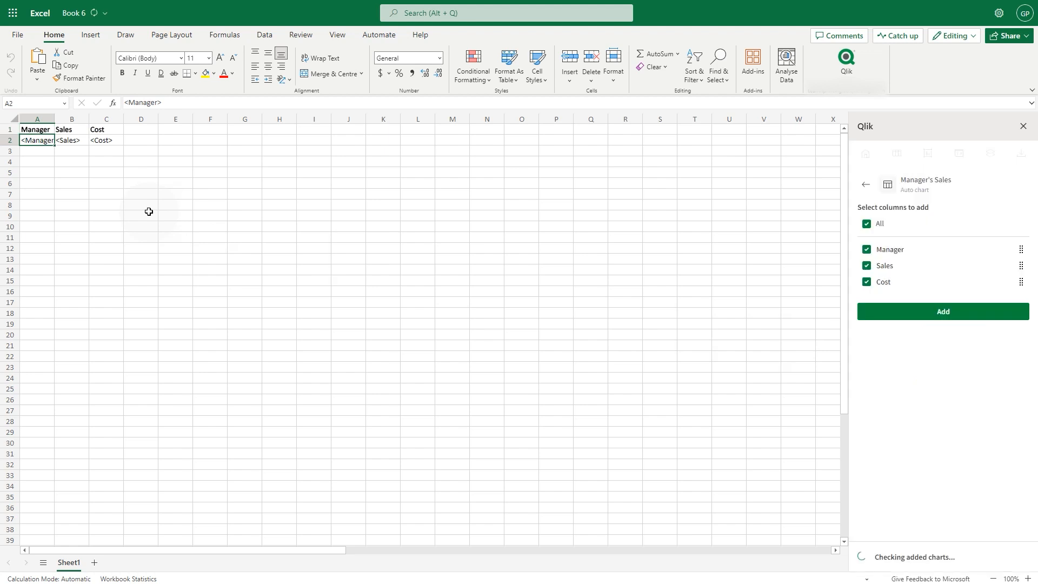
# Select the tag block A1:C3 and go to the Insert ribbon.
pyautogui.click(940, 311)
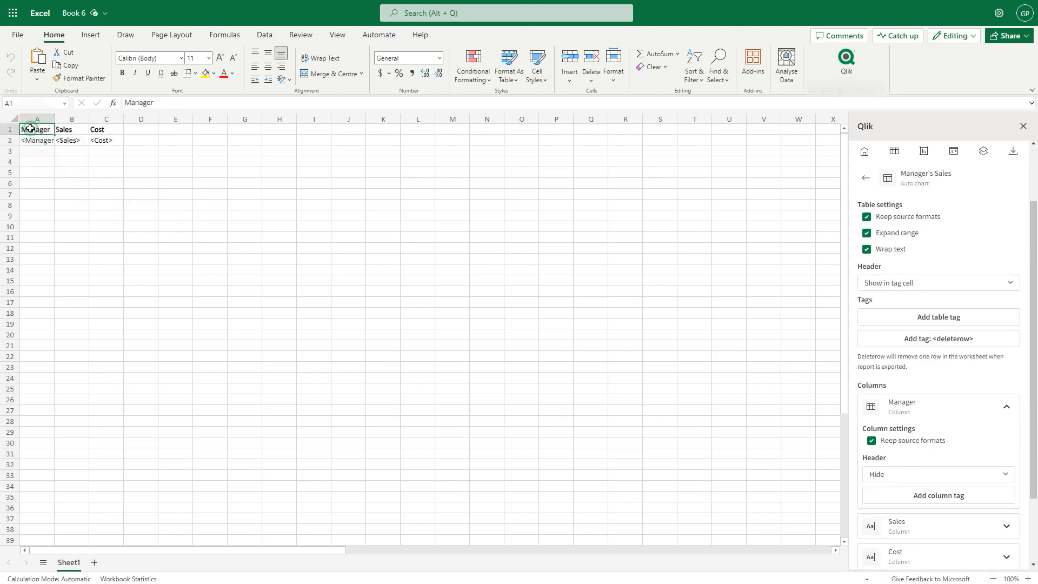
pyautogui.moveTo(36, 128); pyautogui.dragTo(114, 150)
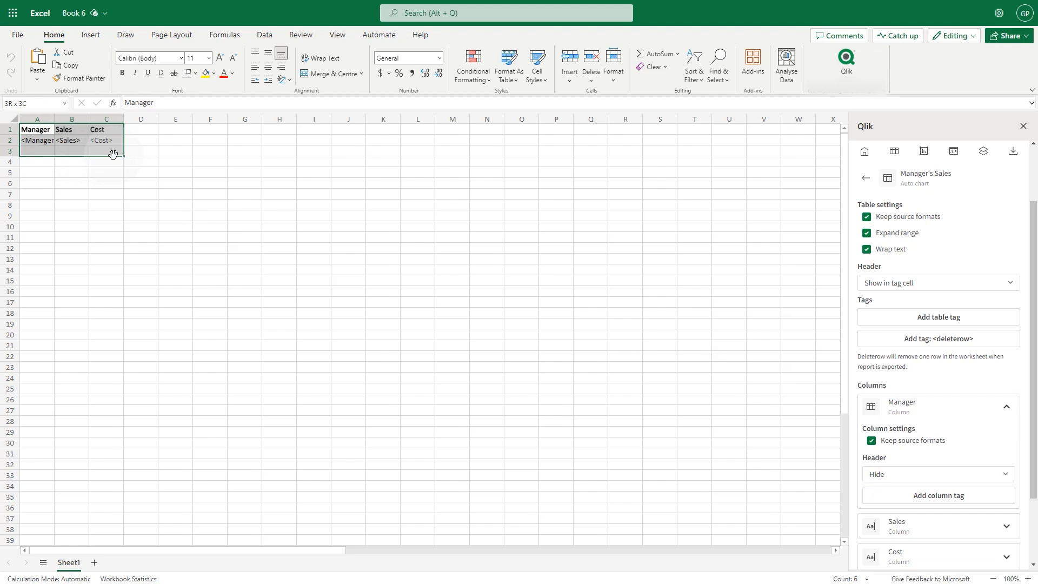
pyautogui.click(113, 164)
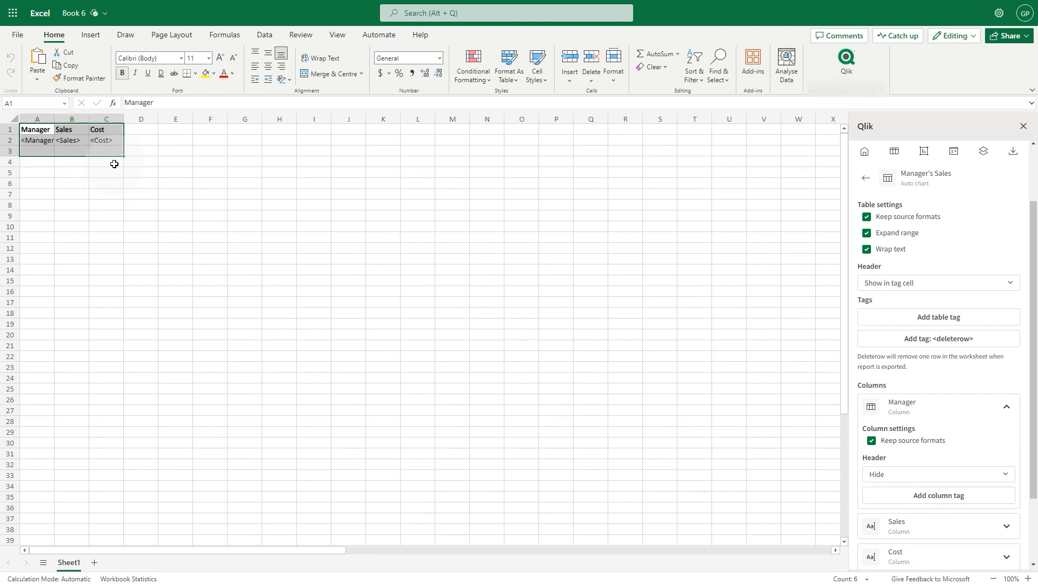
pyautogui.click(90, 34)
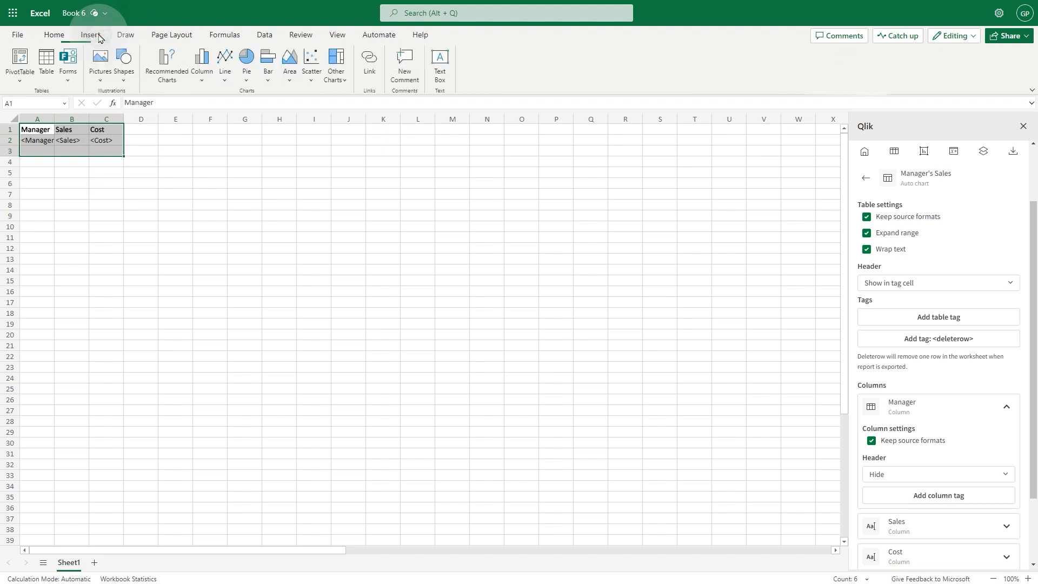
# Convert A1:C3 to a table with headers and add a Gross Profit calculated column in D.
pyautogui.click(45, 63)
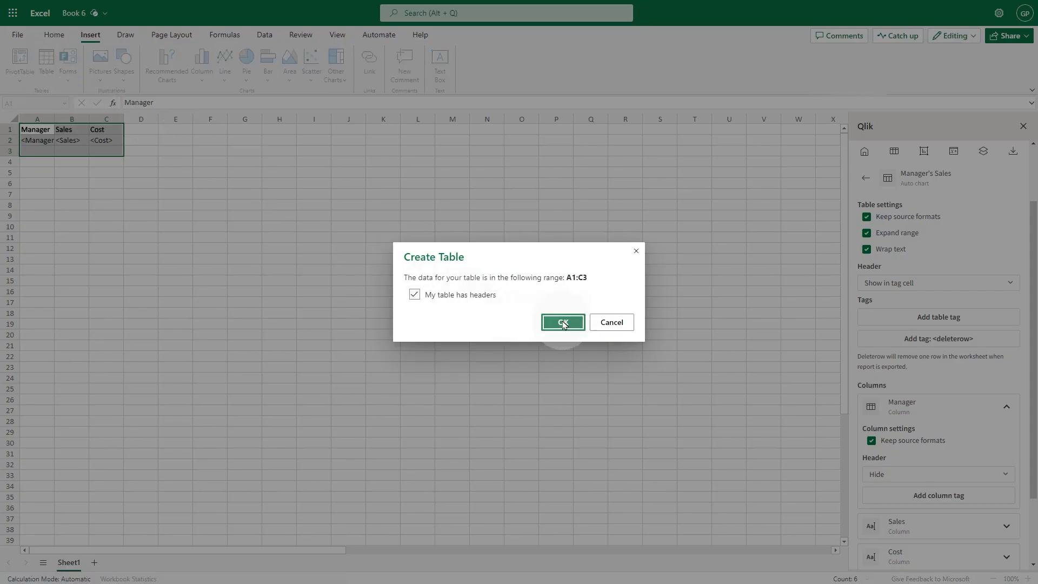
pyautogui.click(562, 322)
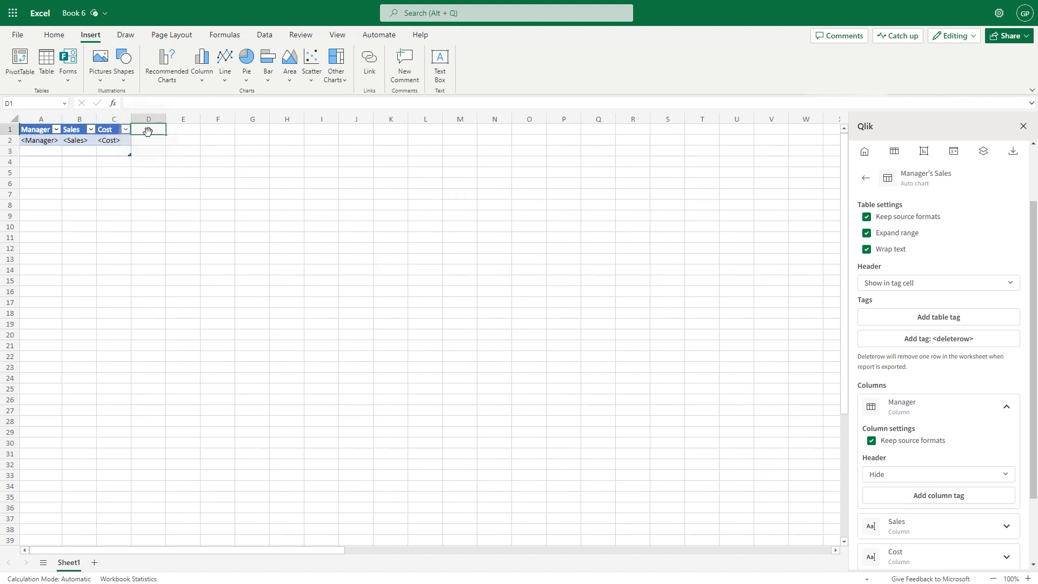
pyautogui.write('Gross Pro')
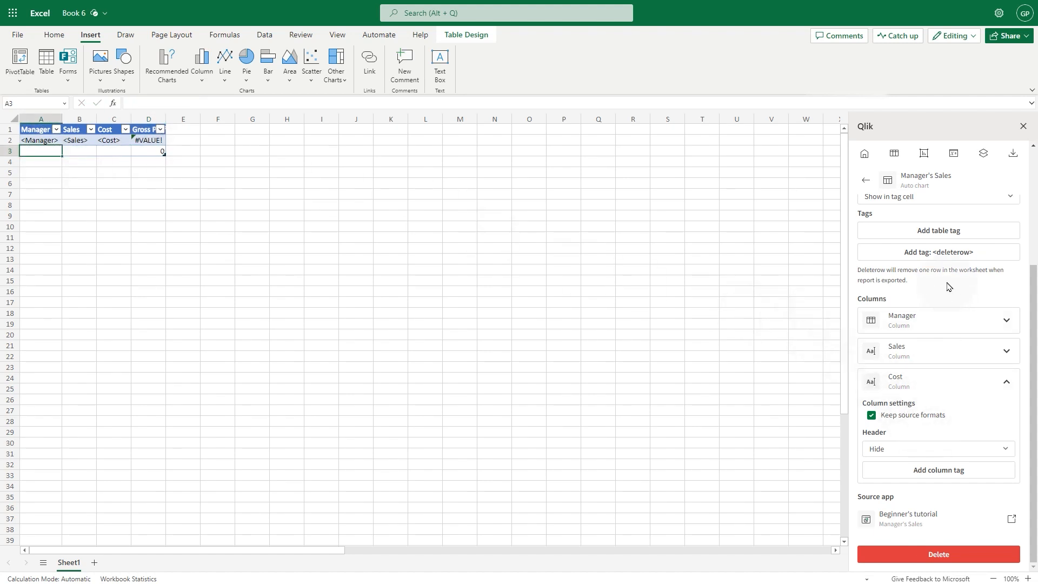
# Add a <deleterow> tag in A3, widen column A, and generate the populated report preview.
pyautogui.click(937, 251)
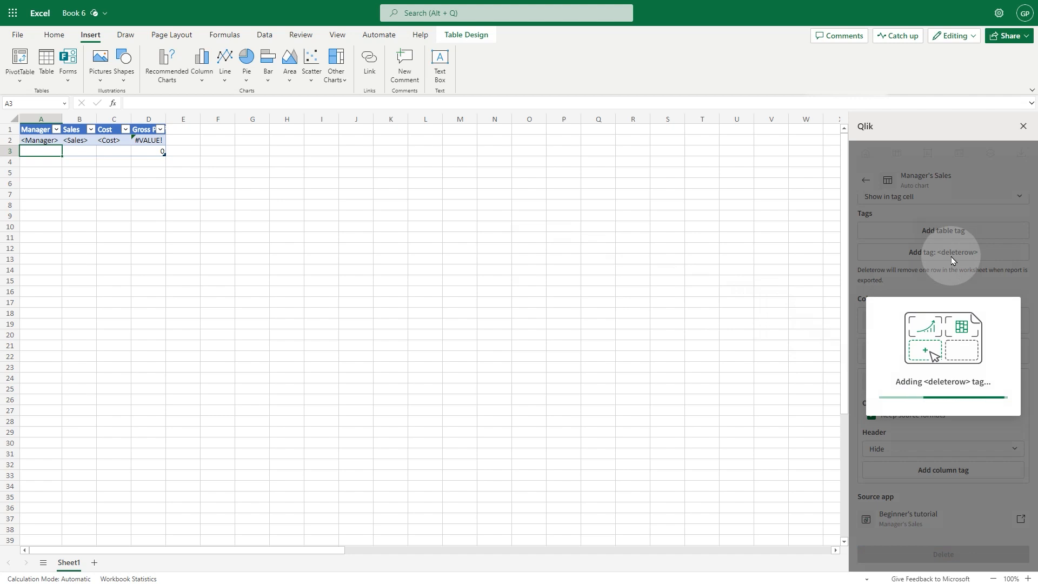
pyautogui.click(937, 252)
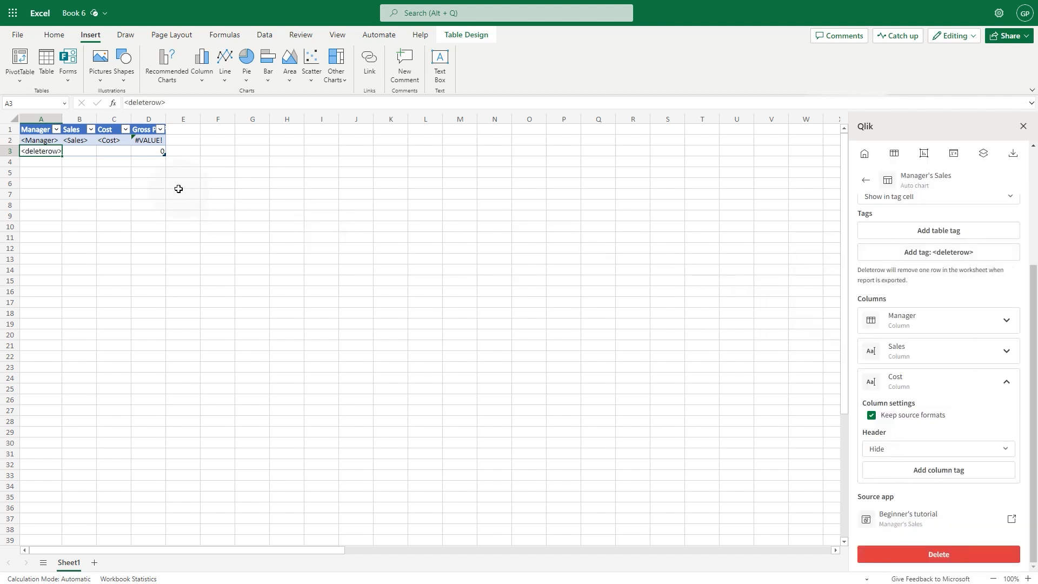
pyautogui.moveTo(91, 159)
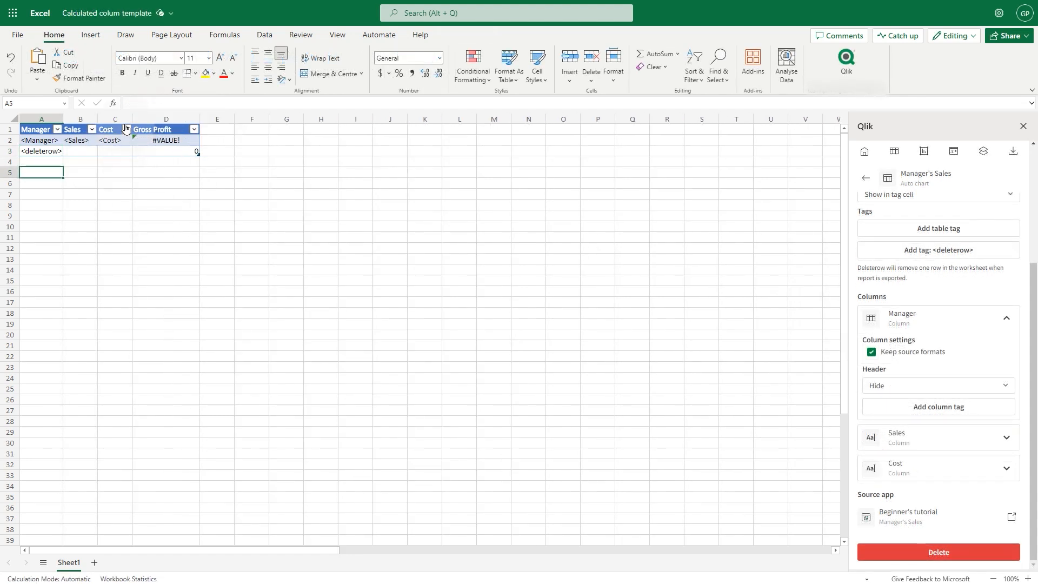
pyautogui.moveTo(131, 119); pyautogui.dragTo(112, 119)
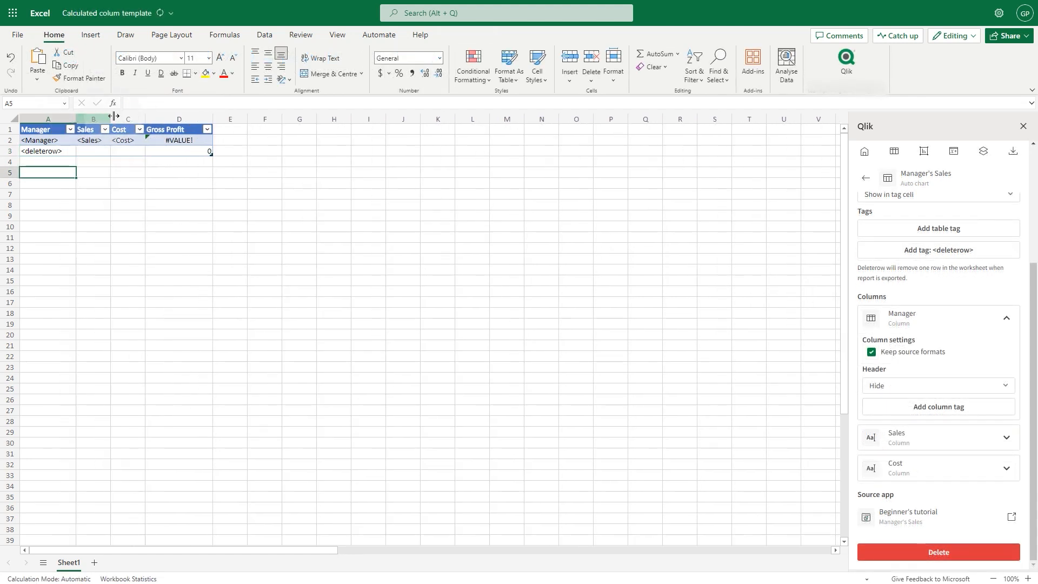
pyautogui.click(178, 182)
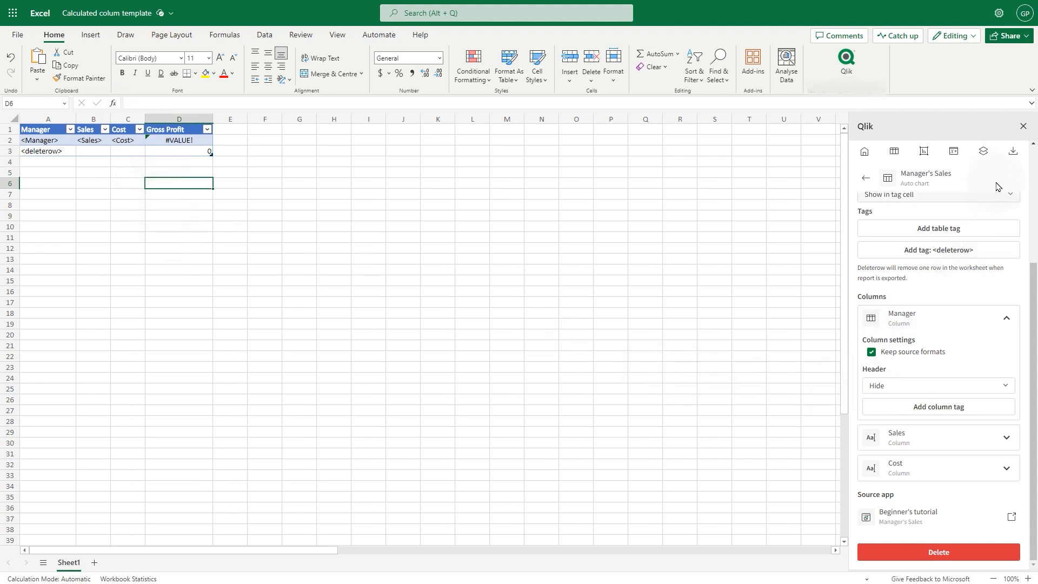
pyautogui.click(1017, 151)
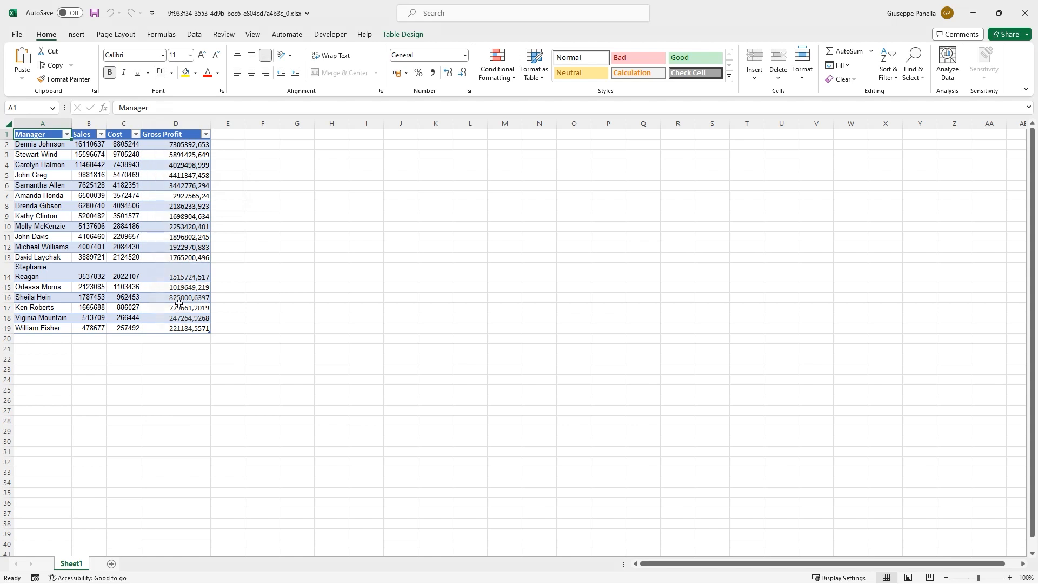
pyautogui.click(175, 328)
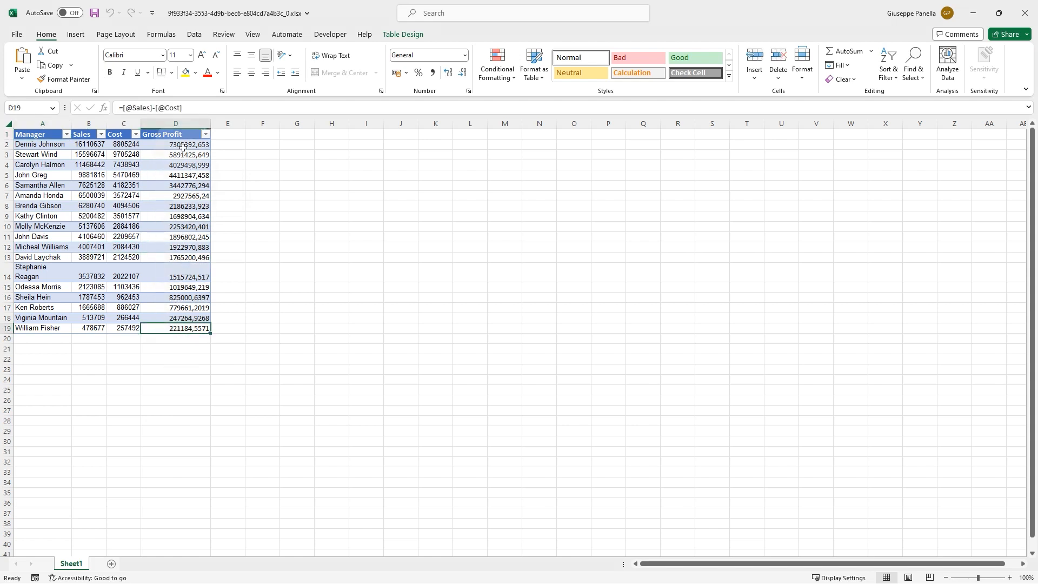
pyautogui.click(175, 134)
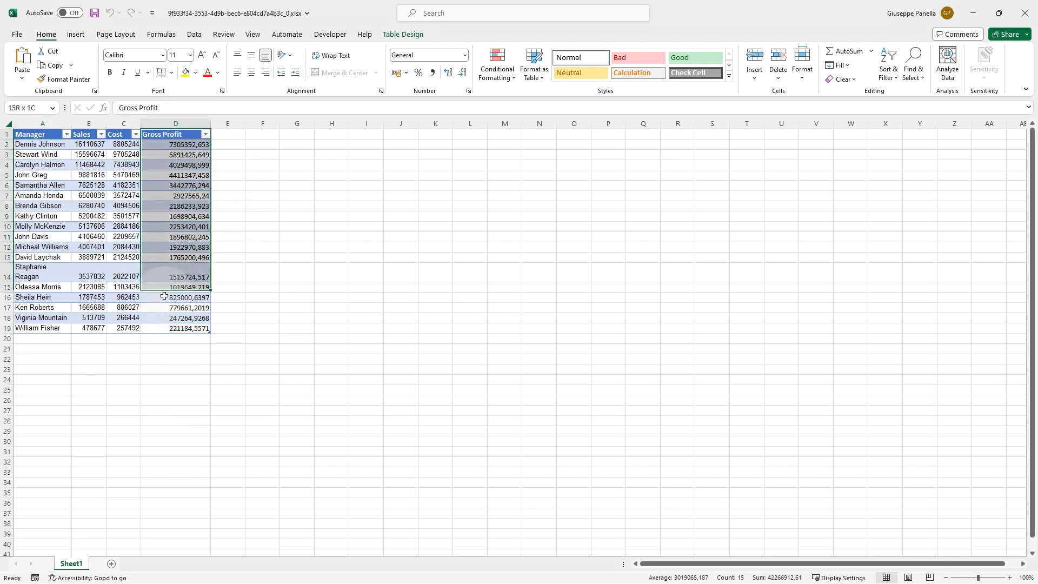